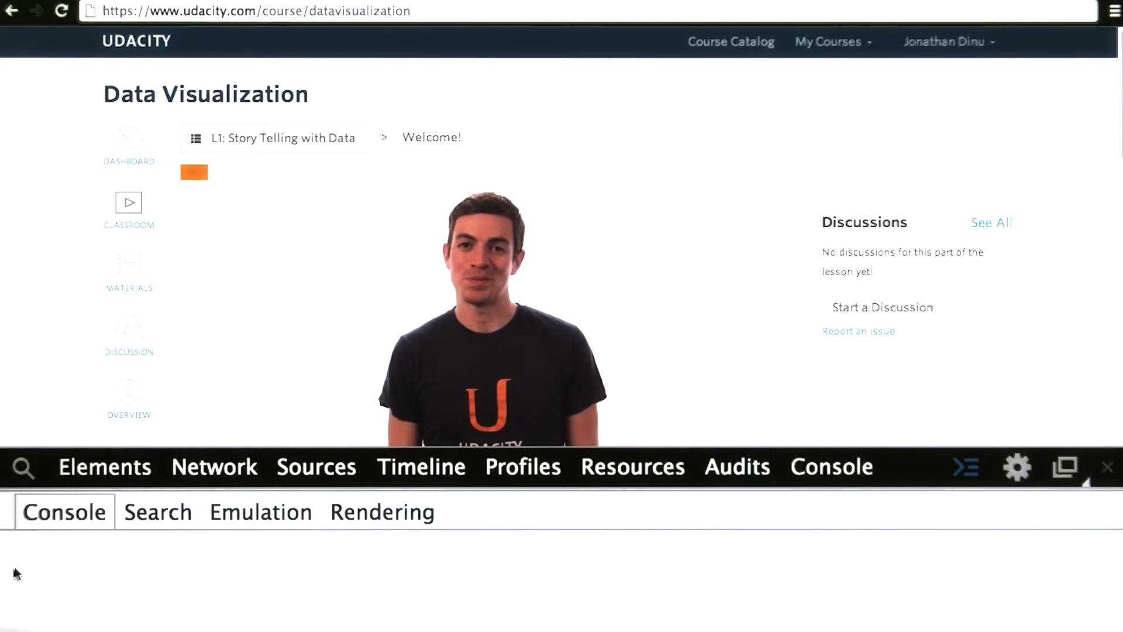
Step: Close the DevTools panel so the lesson video fills the window
click(1104, 468)
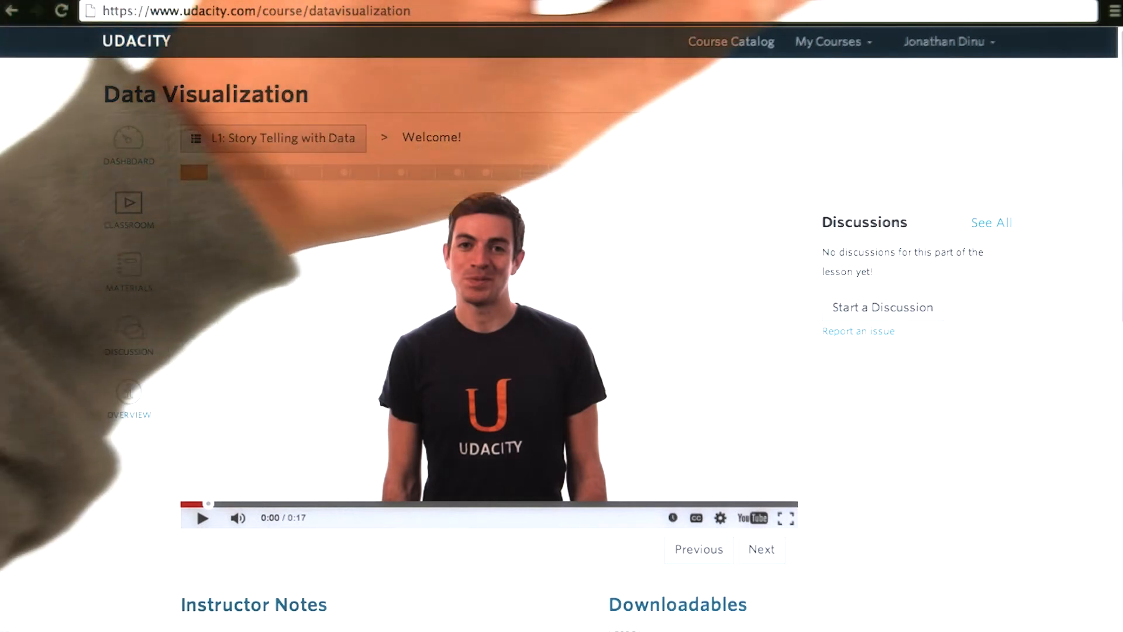
Step: Reopen the JavaScript Console from the Chrome menu's Tools submenu
click(1114, 9)
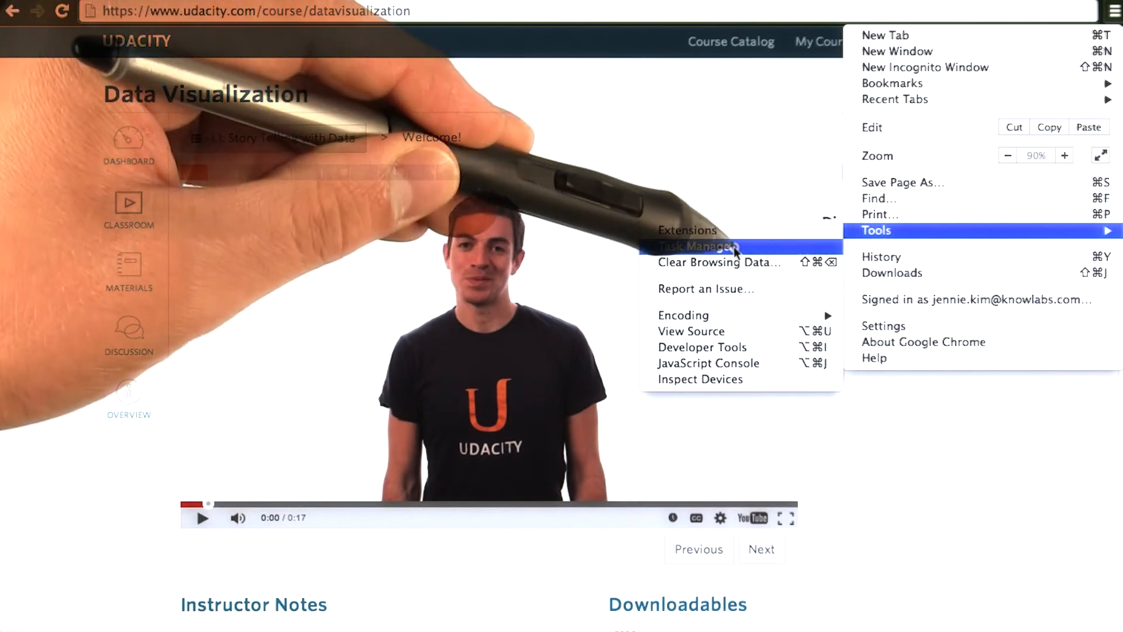
click(684, 315)
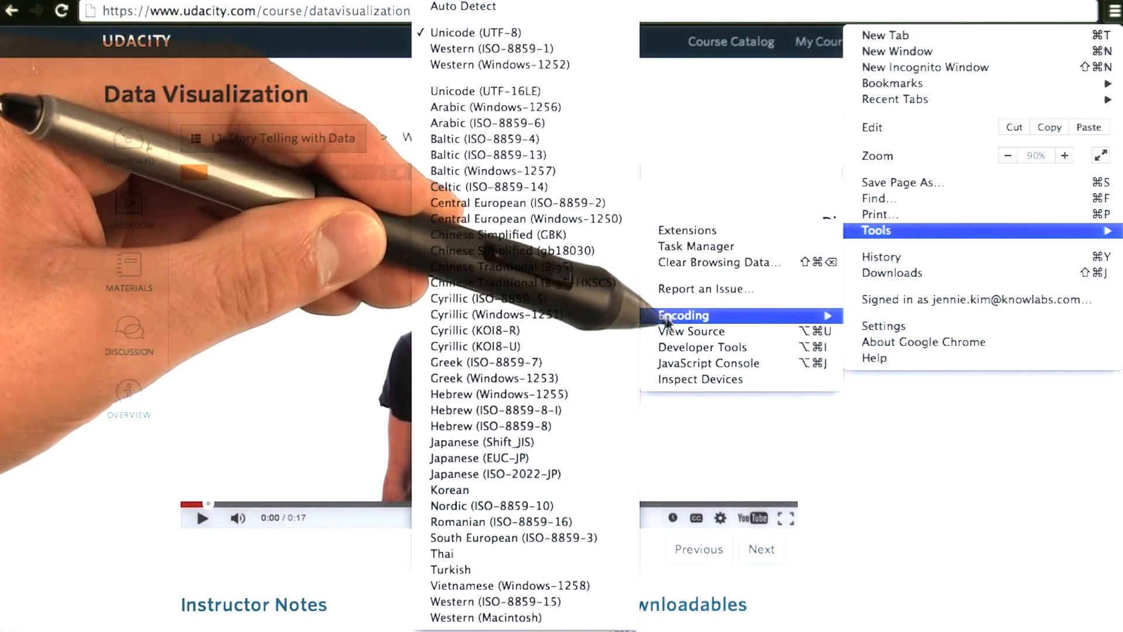
mouse_move(702, 346)
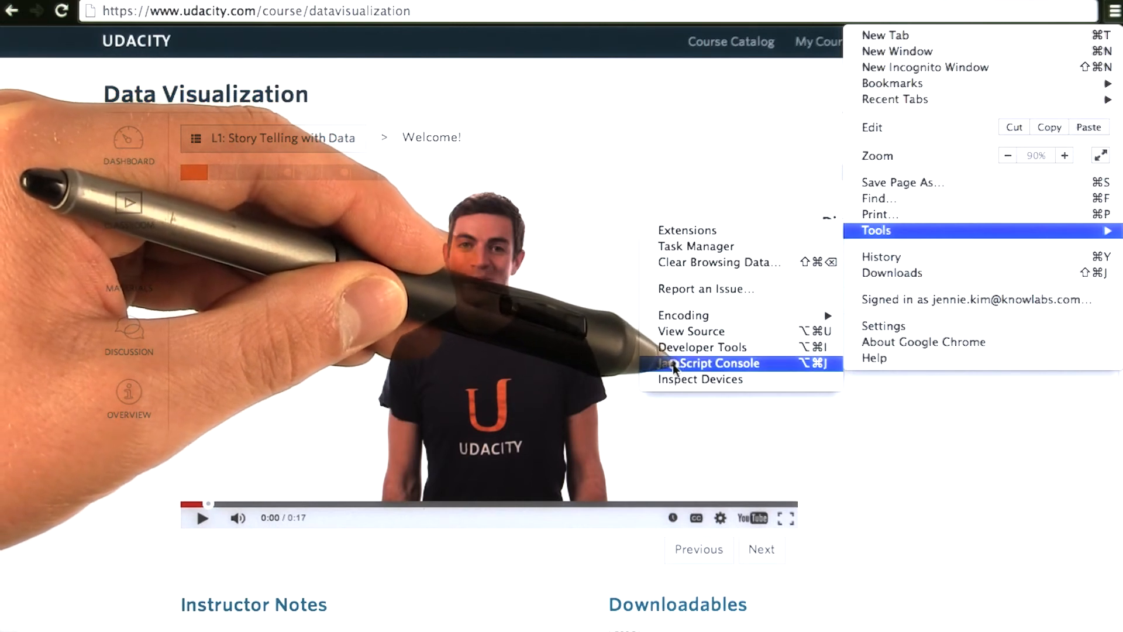
click(713, 363)
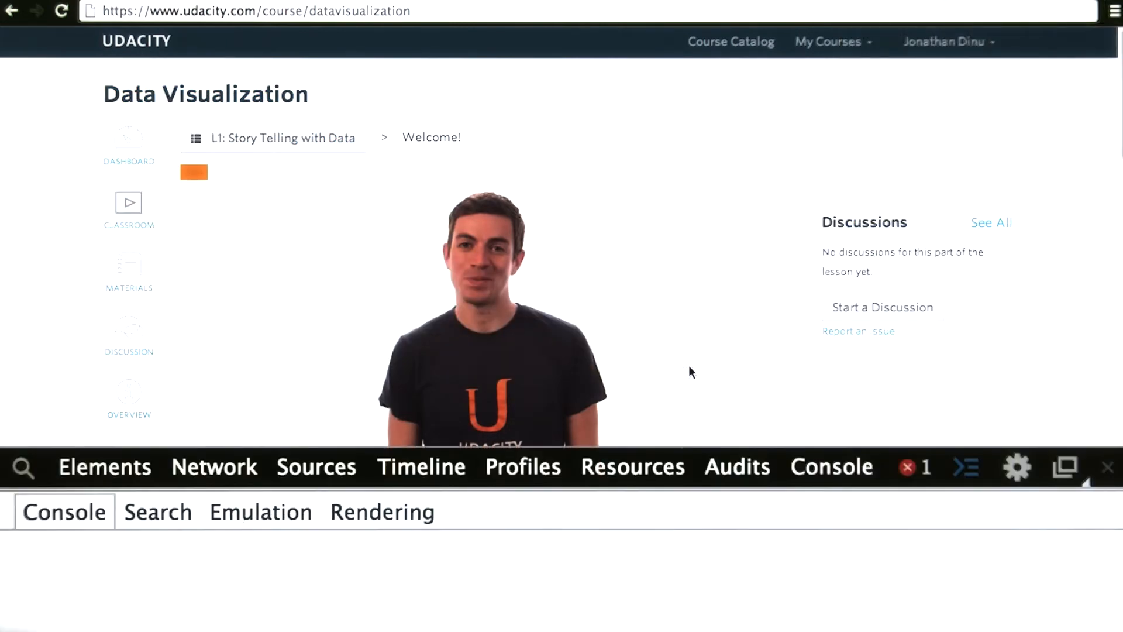
mouse_move(42, 469)
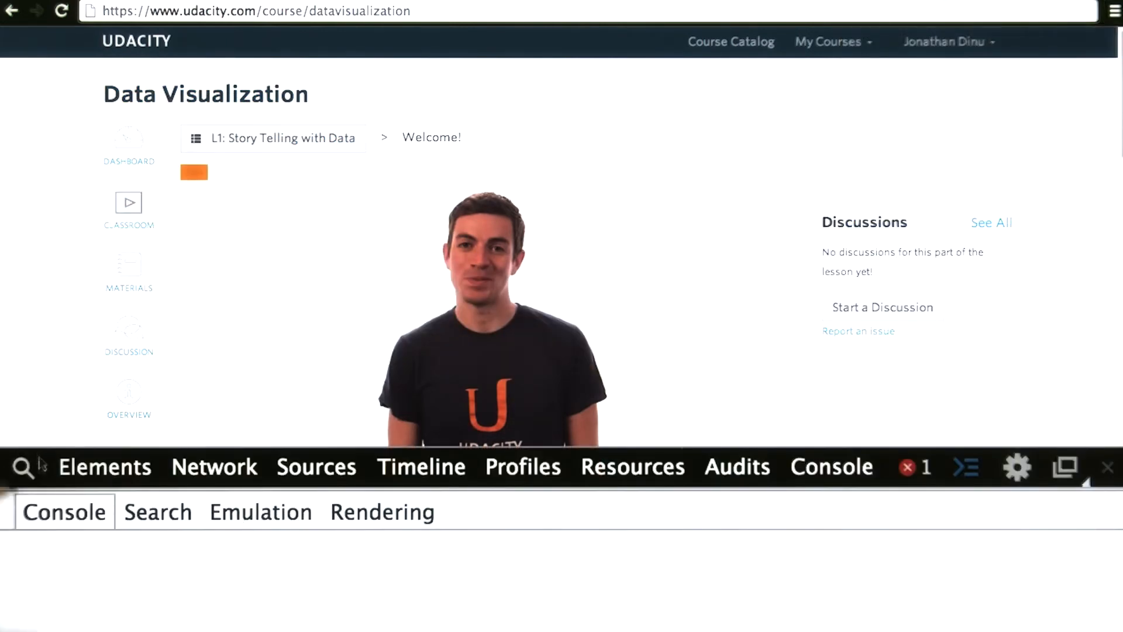